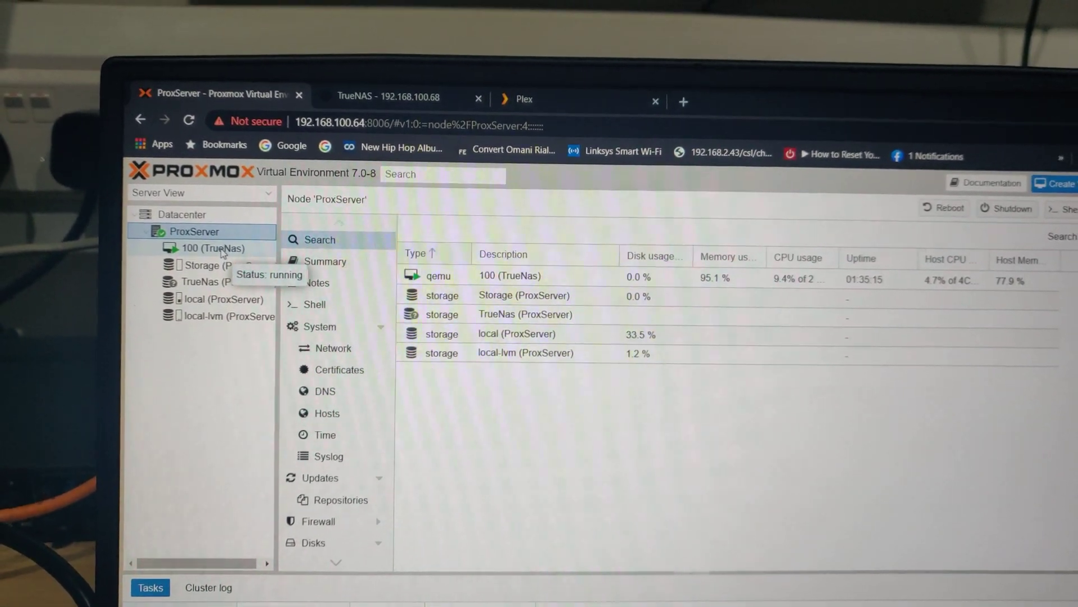
Step: View the TrueNas VM 100 summary showing about 95% memory use, then move to Plex
left_click(212, 247)
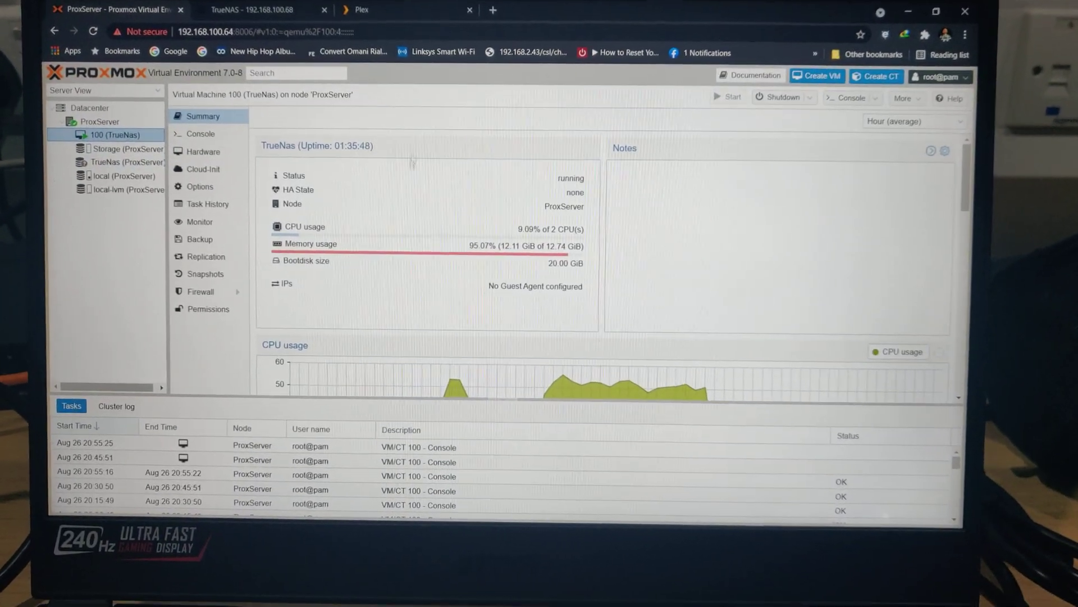
left_click(359, 10)
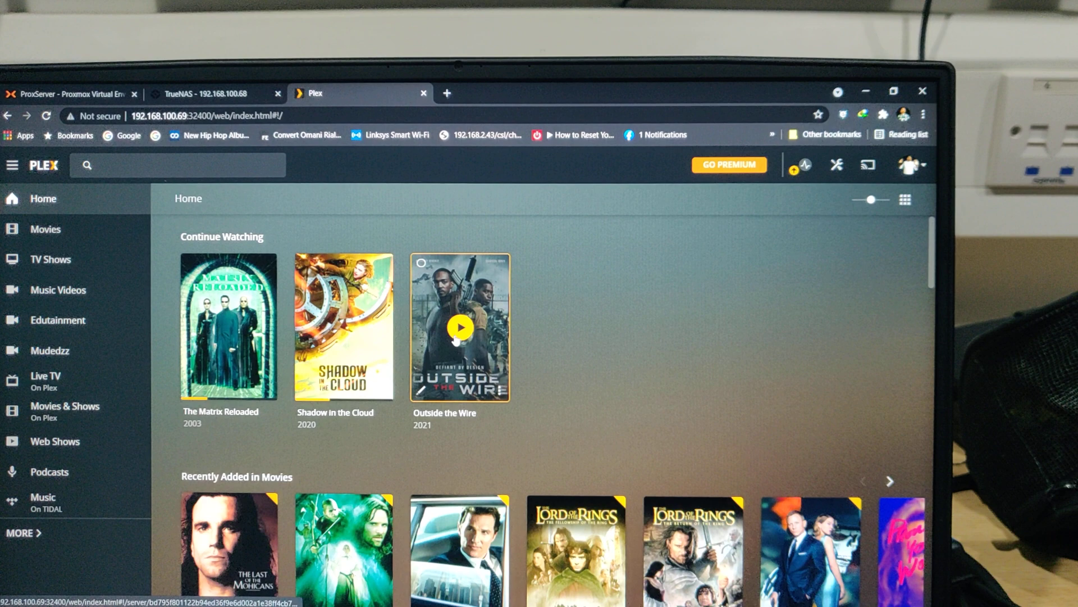
Step: Browse the TV Shows library, then the Movies library of 37 films, then move to TrueNAS
left_click(460, 326)
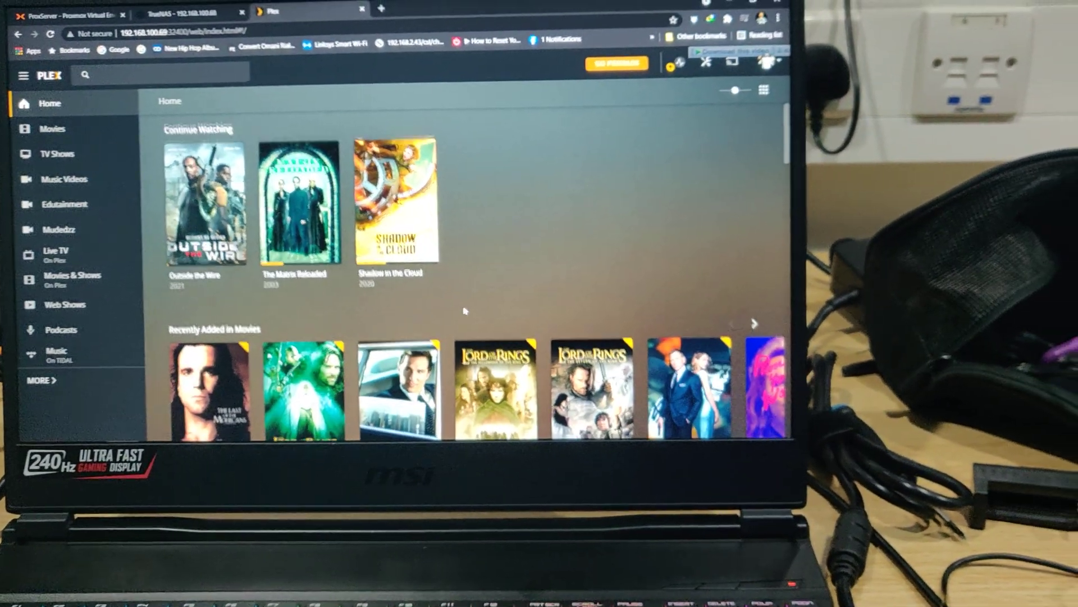
scroll("down", 3)
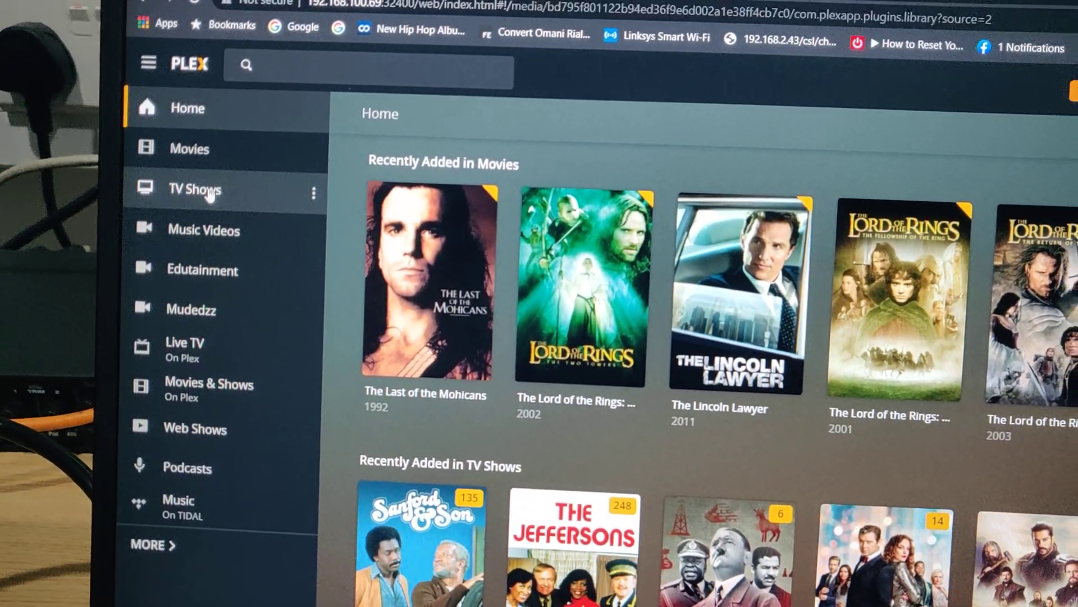
left_click(195, 188)
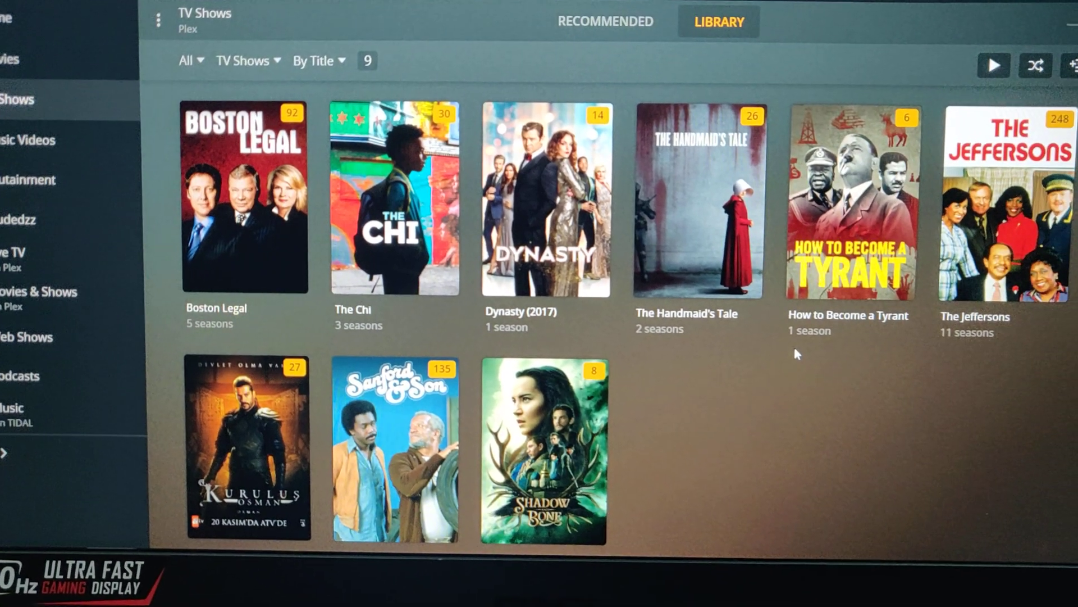
mouse_move(375, 450)
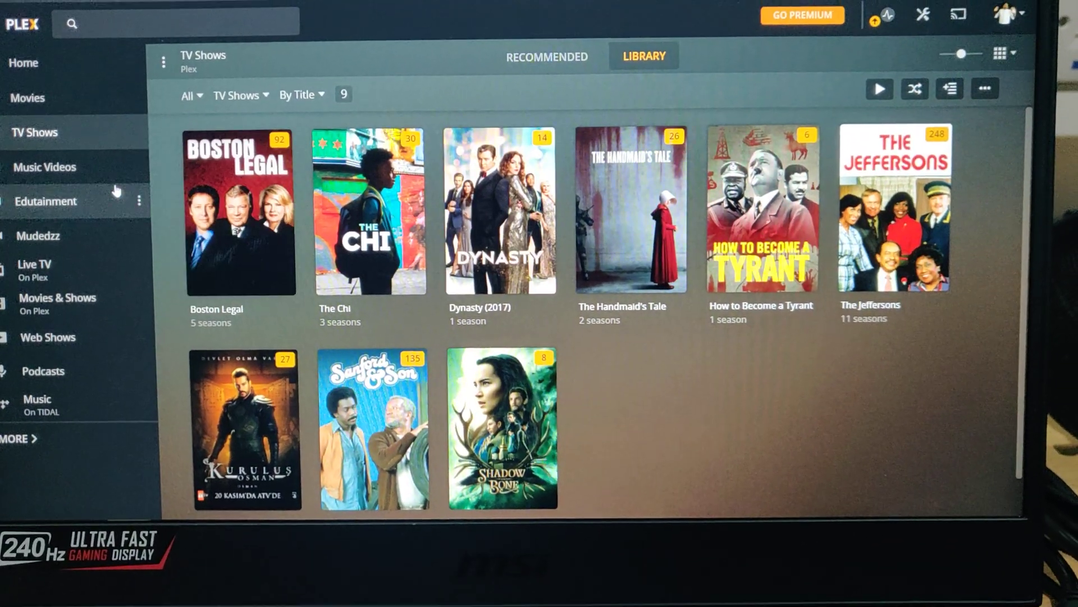
left_click(45, 168)
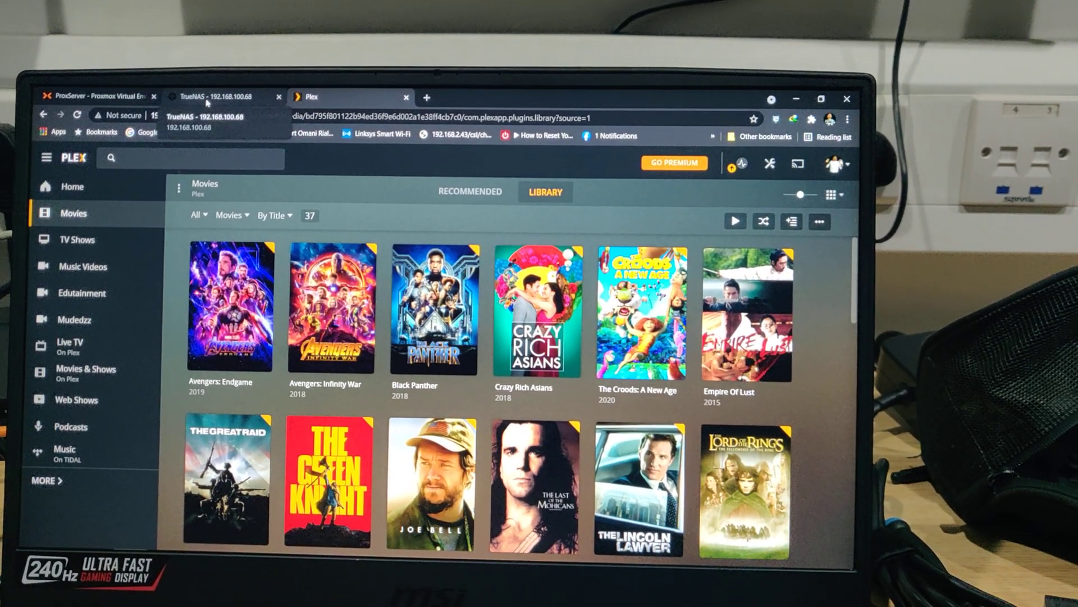
left_click(224, 97)
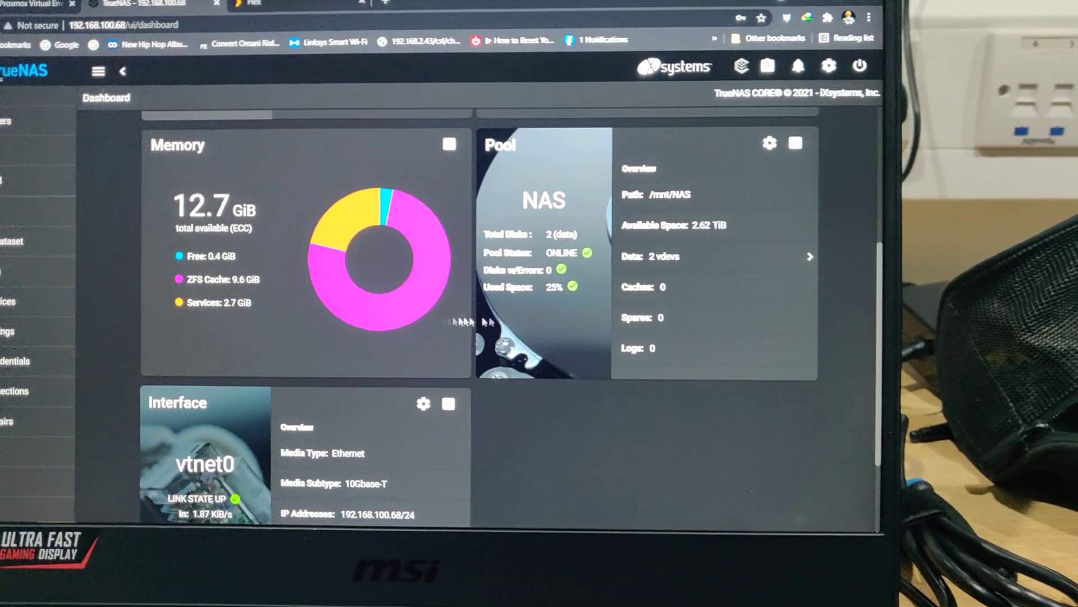
Step: Show the installed Plex Media Server plugin and its jail on the TrueNAS Plugins page
scroll("down", 3)
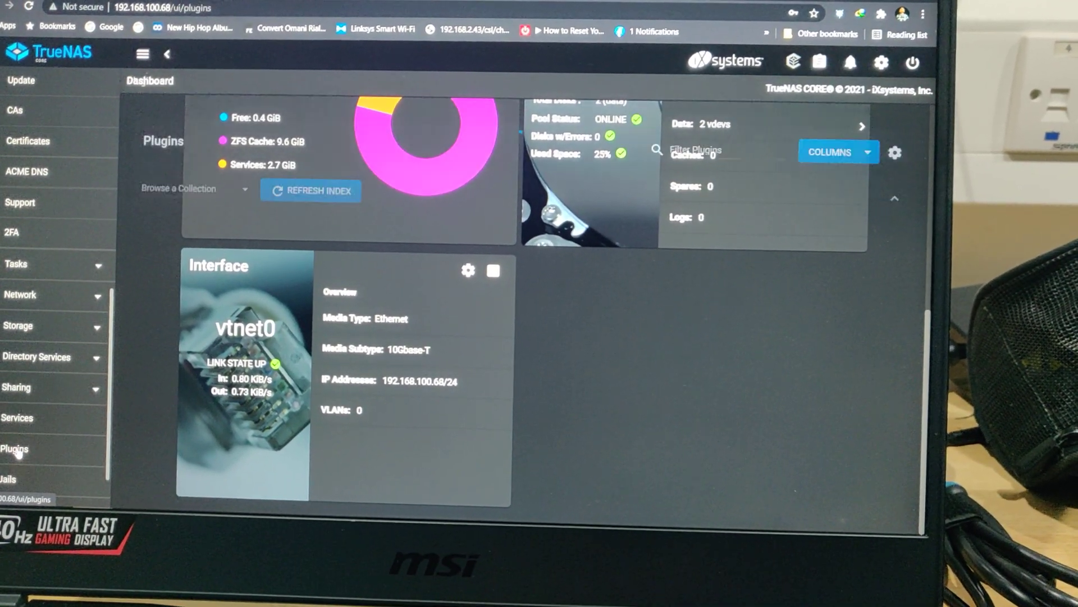
left_click(13, 448)
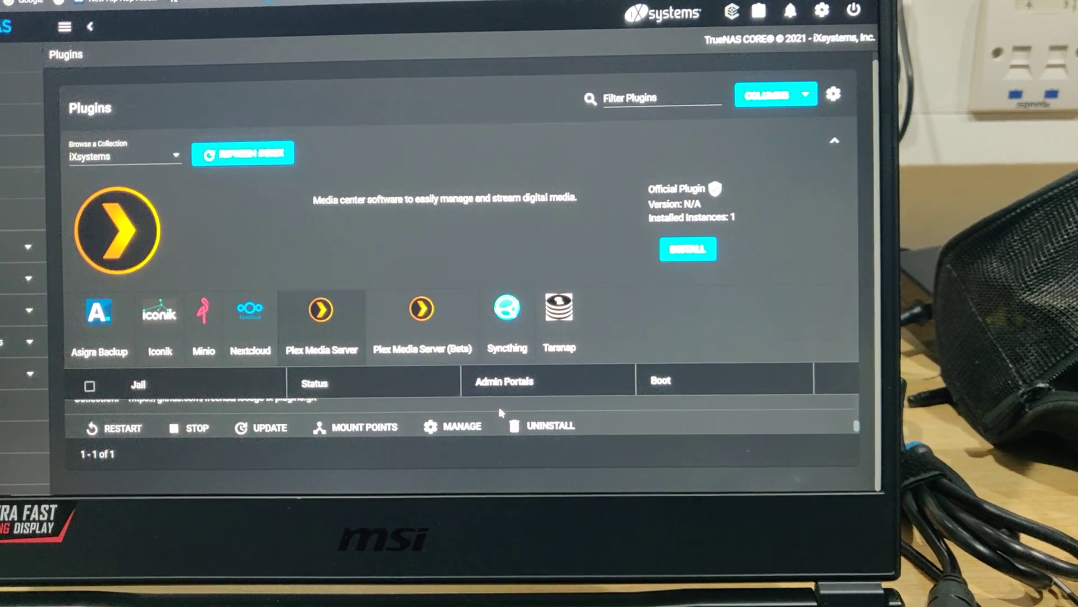
left_click(362, 427)
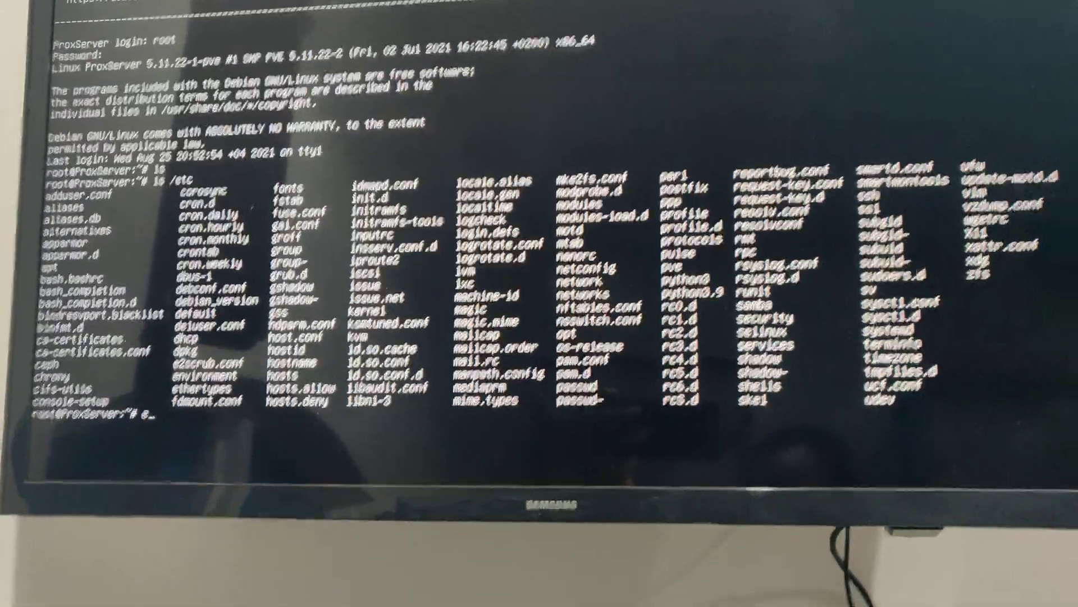
Step: Exit the shell sessions after listing /etc on the Proxmox host and TrueNAS machine
type("exit")
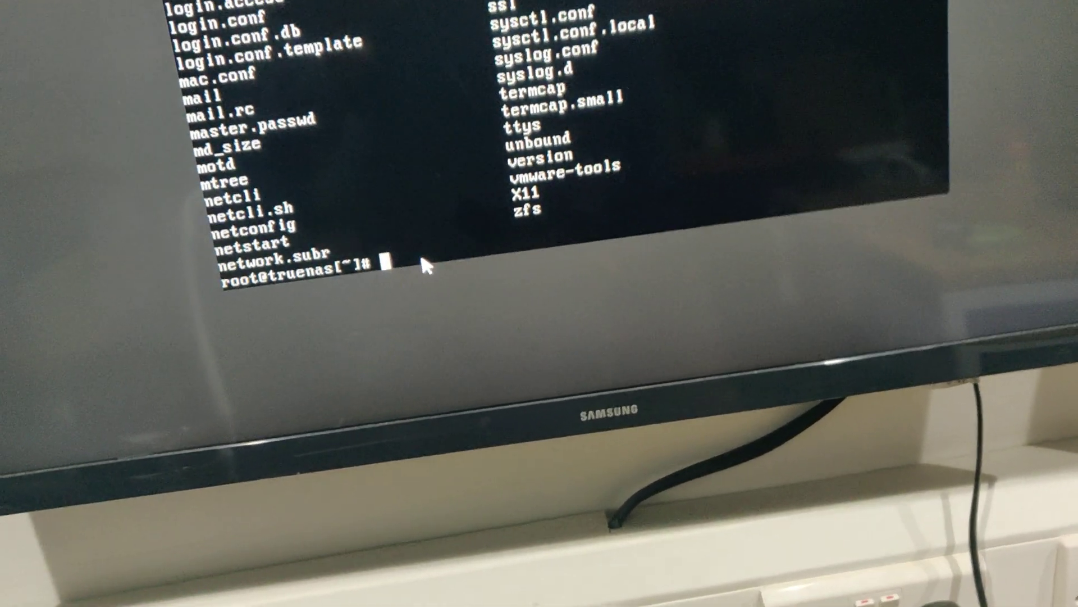
type("ex")
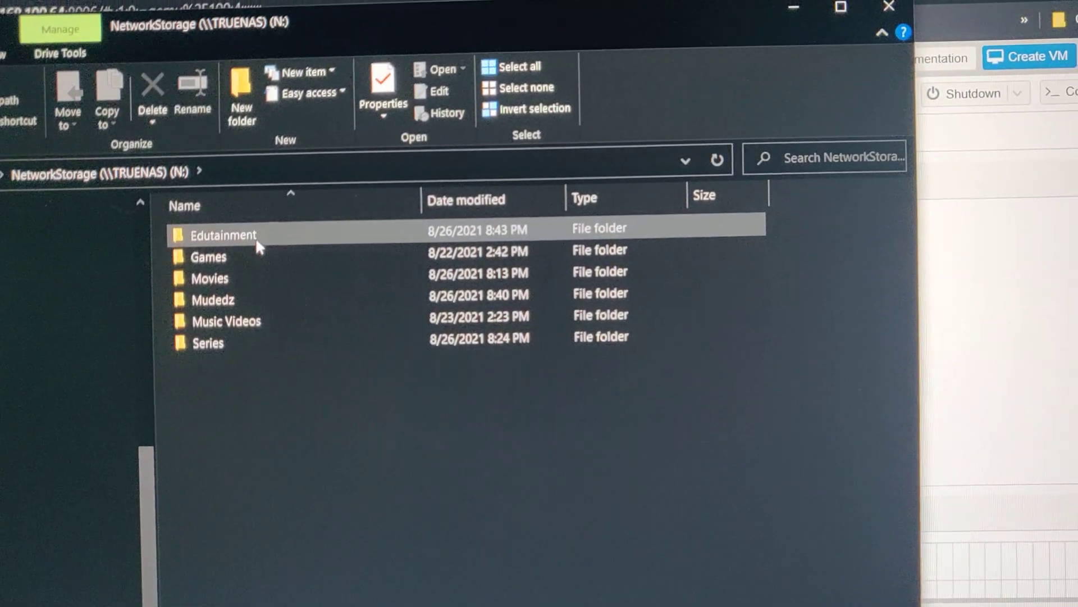
double_click(209, 277)
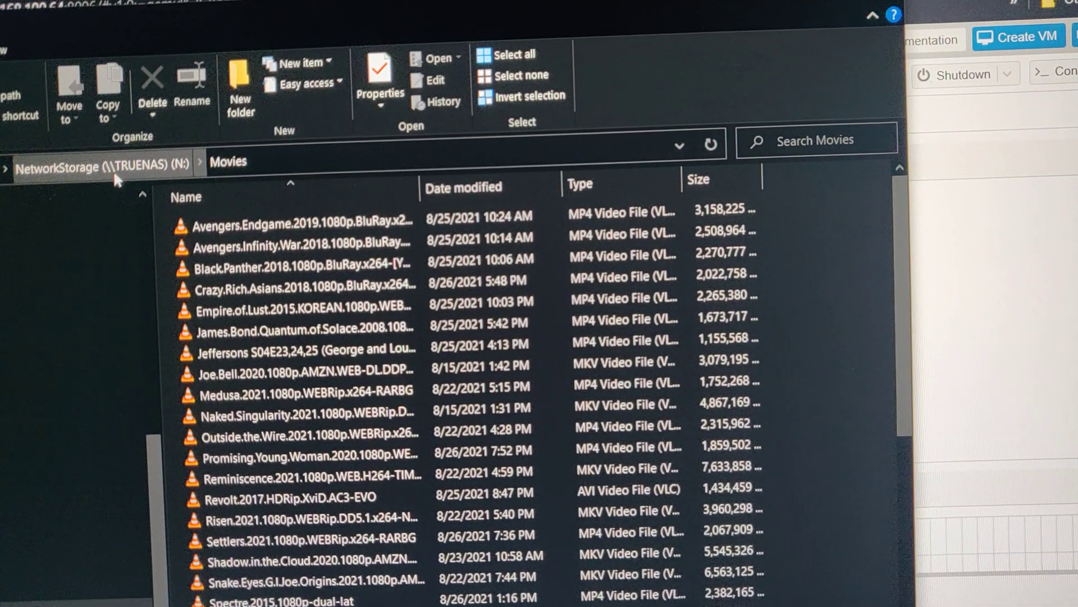
left_click(92, 166)
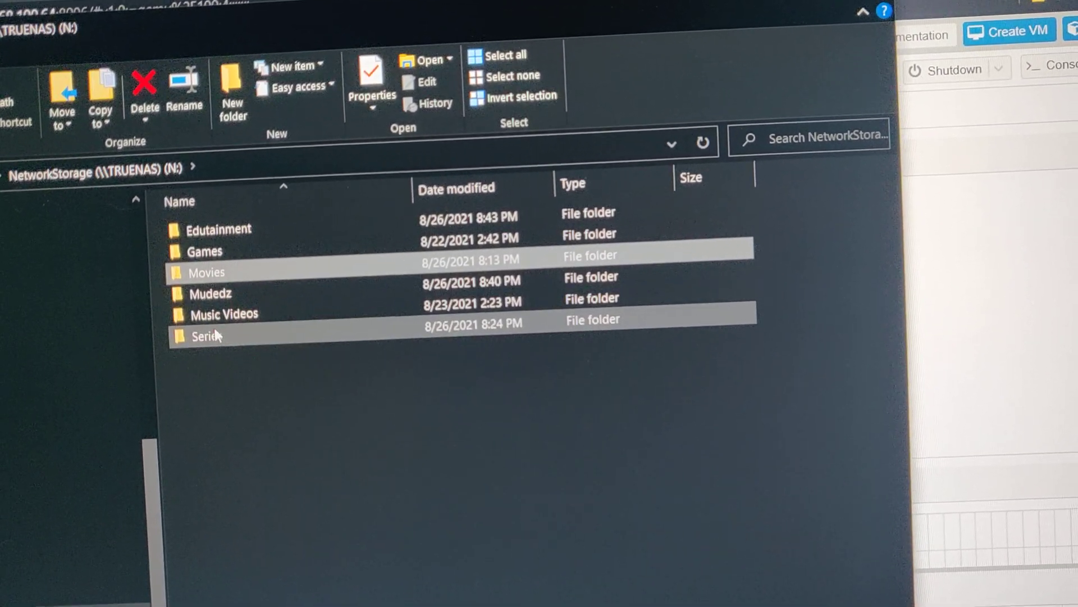
double_click(203, 335)
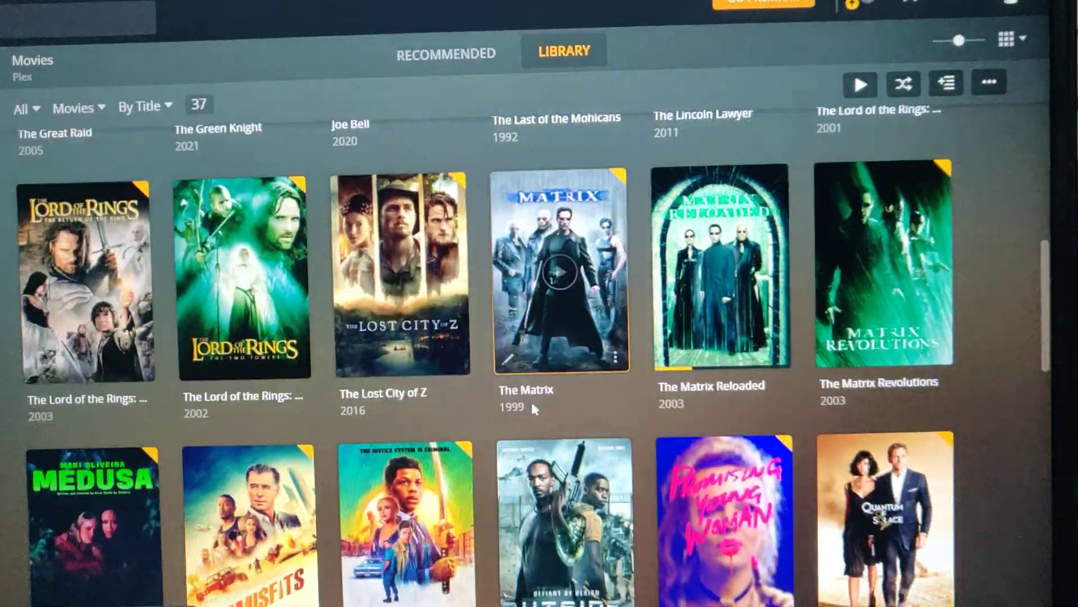
scroll("down", 3)
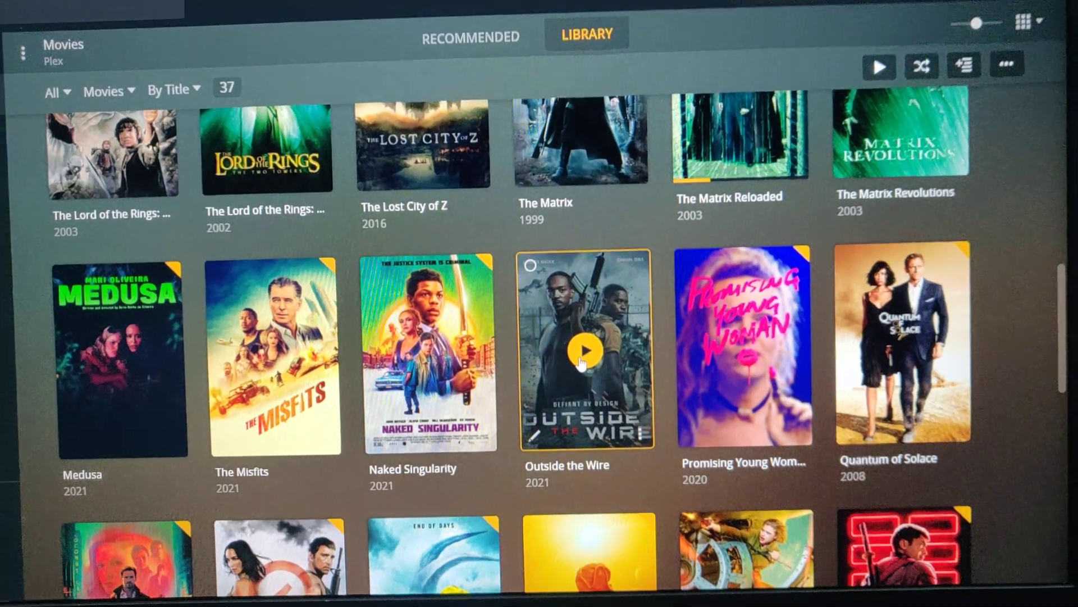